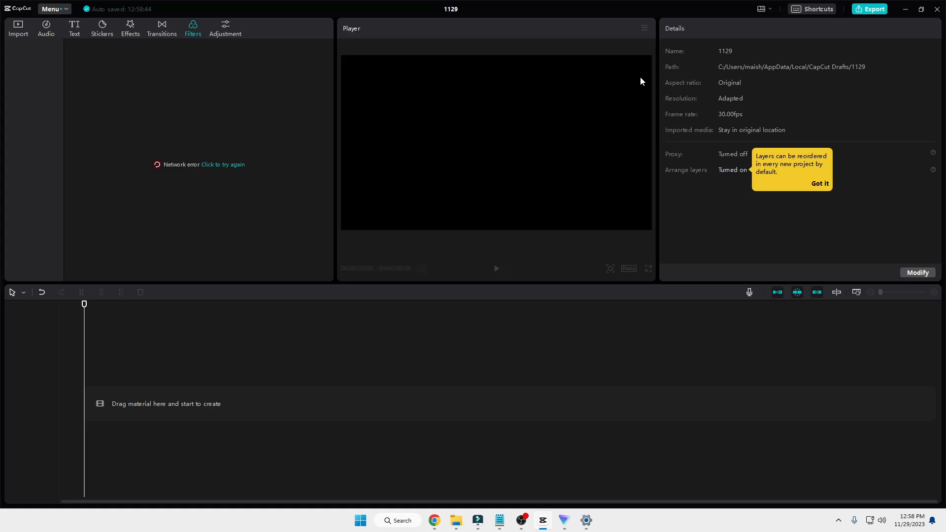
{"action": "mouse_move", "coordinate": [433, 520]}
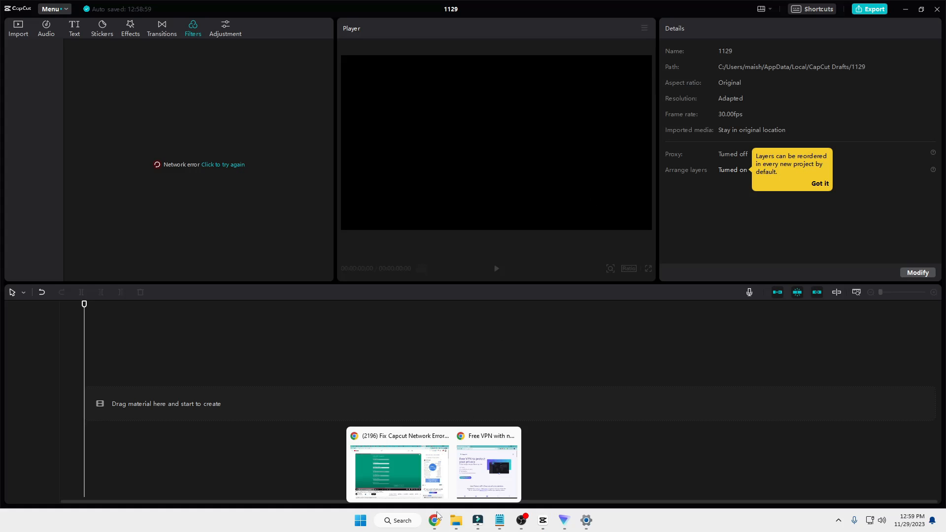
Step: Open Proton VPN's free-plan 'Create your account' page, then minimize Chrome
{"action": "left_click", "coordinate": [485, 465]}
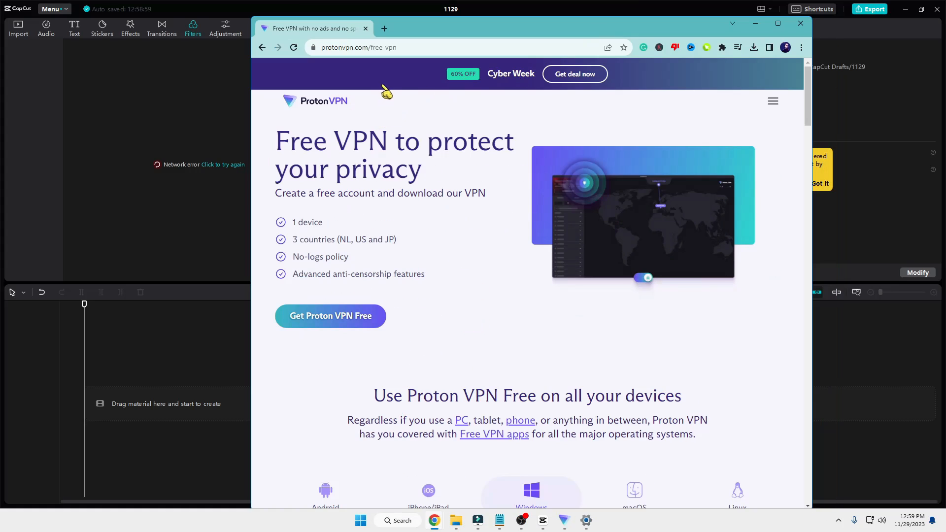
{"action": "mouse_move", "coordinate": [339, 113]}
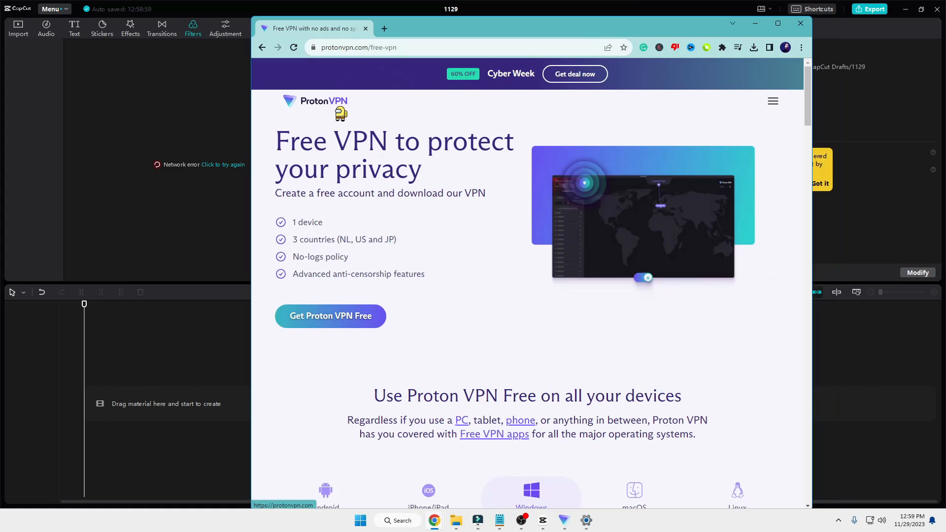
{"action": "scroll", "scroll_direction": "down", "scroll_amount": 3}
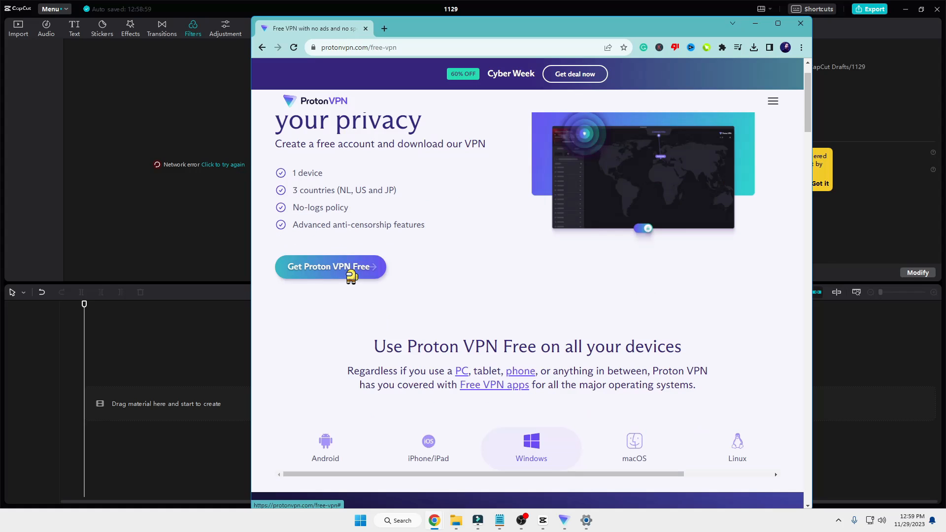
{"action": "left_click", "coordinate": [328, 266]}
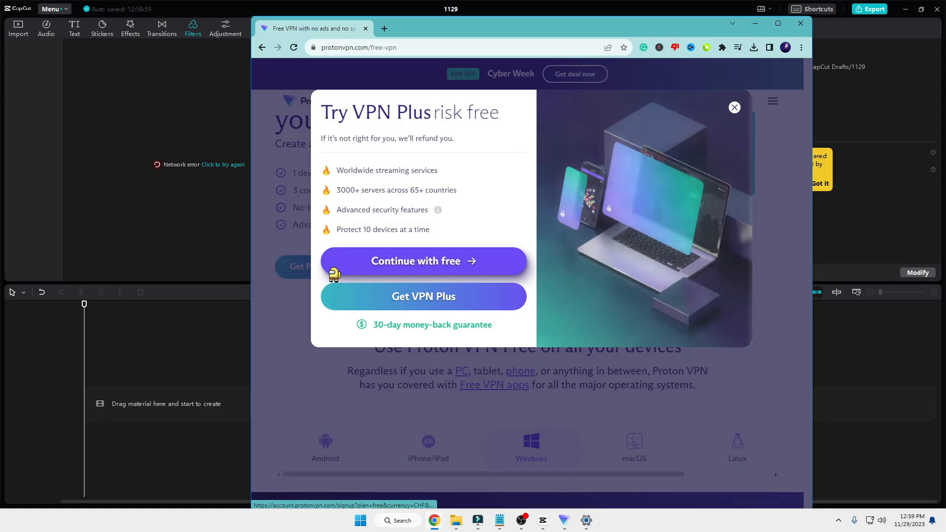
{"action": "left_click", "coordinate": [423, 261]}
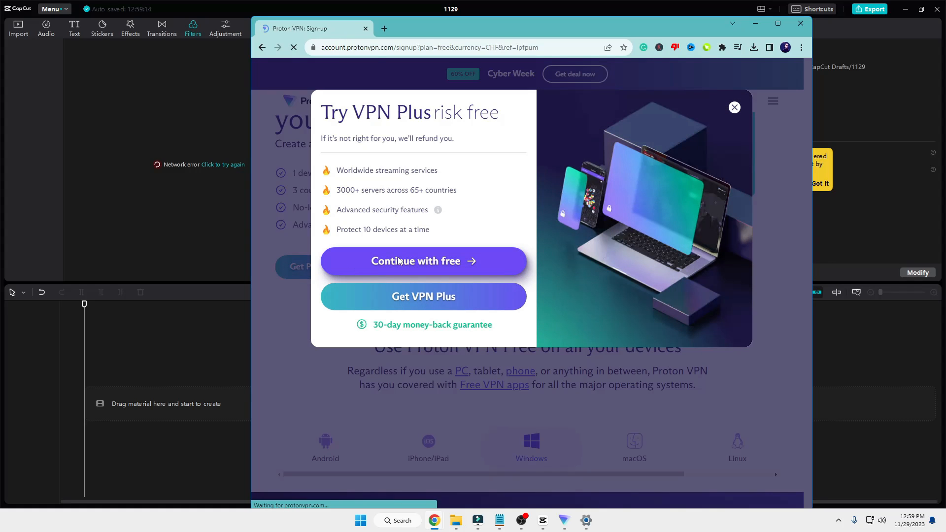
{"action": "left_click", "coordinate": [423, 261]}
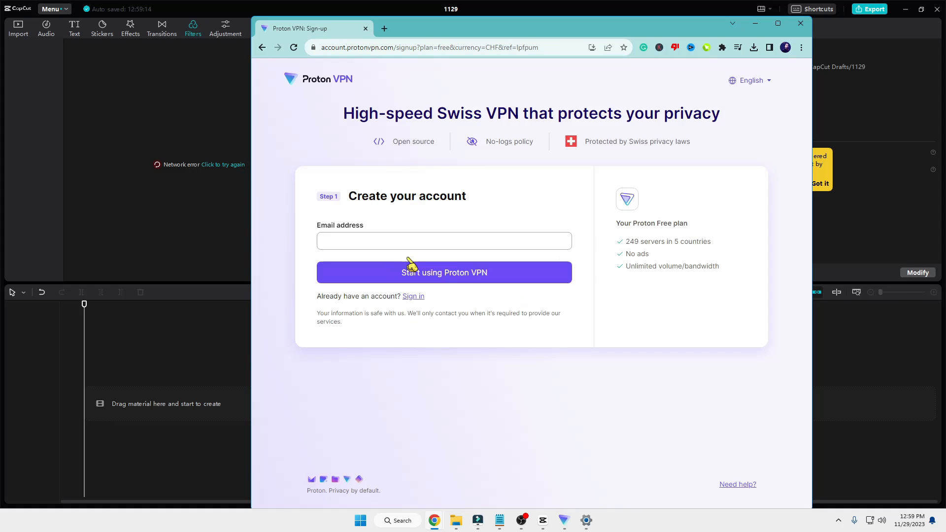
{"action": "mouse_move", "coordinate": [407, 278]}
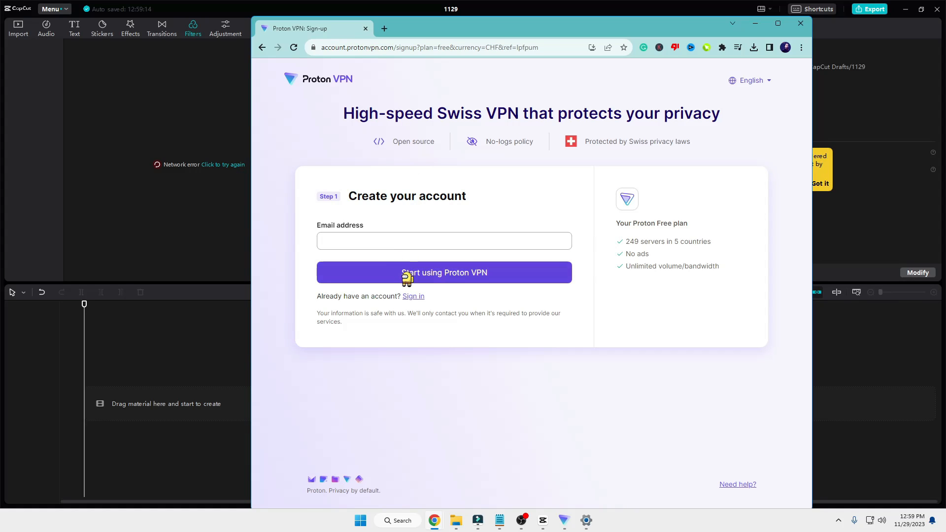
{"action": "mouse_move", "coordinate": [483, 283]}
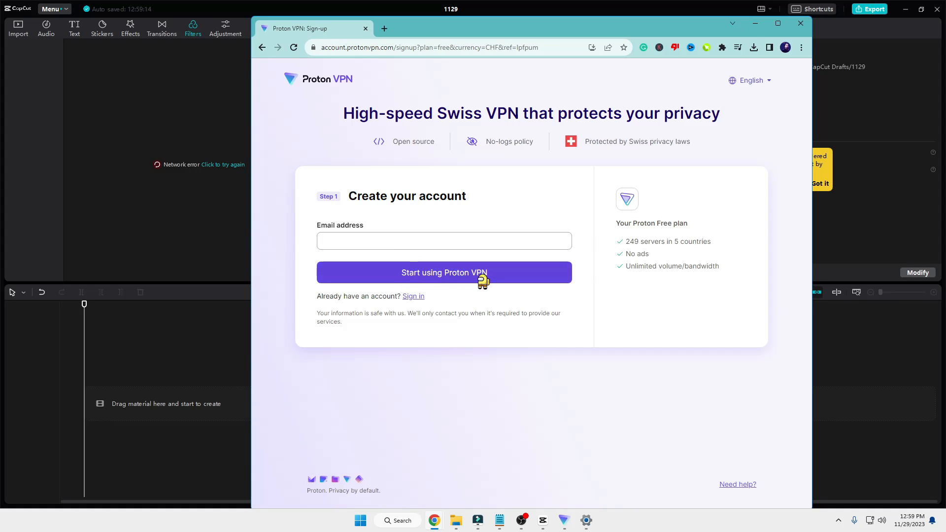
{"action": "mouse_move", "coordinate": [494, 289]}
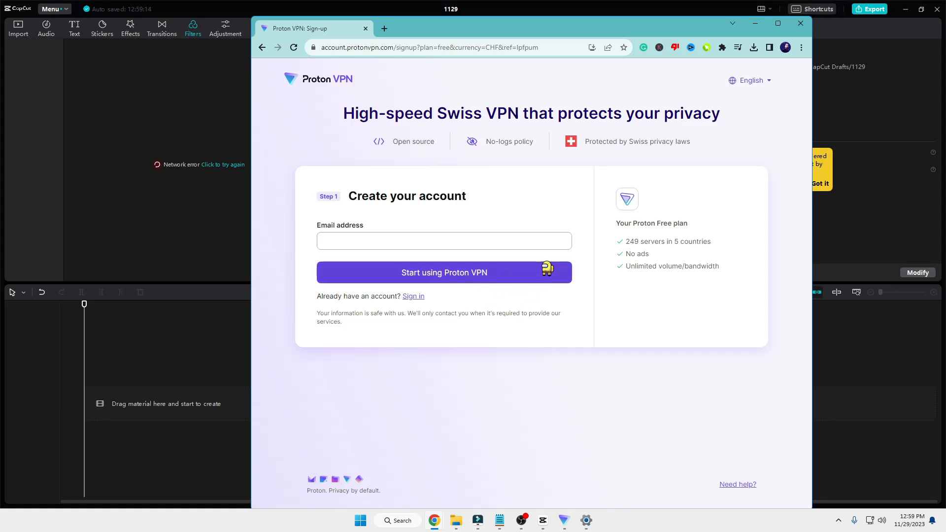
{"action": "left_click", "coordinate": [778, 24]}
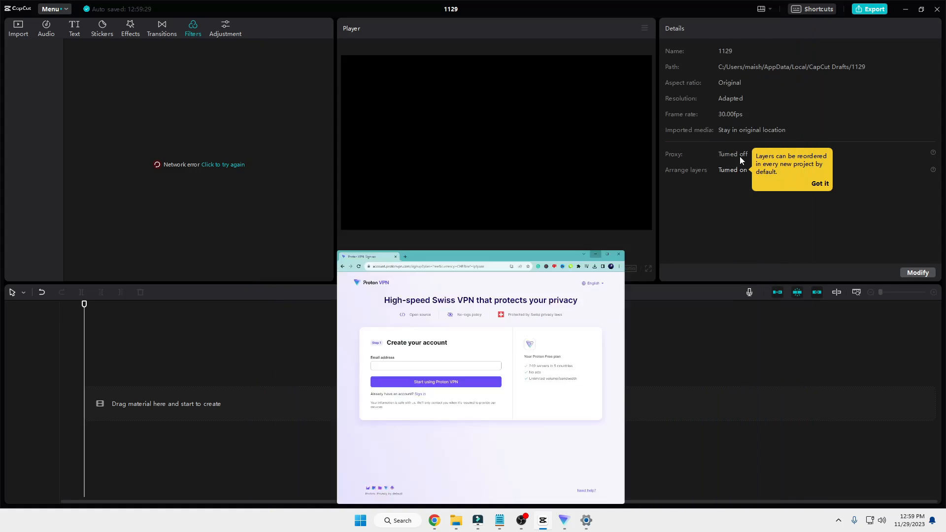
Step: Connect Proton VPN to a free United States server and bring CapCut back to front
{"action": "left_click", "coordinate": [562, 520]}
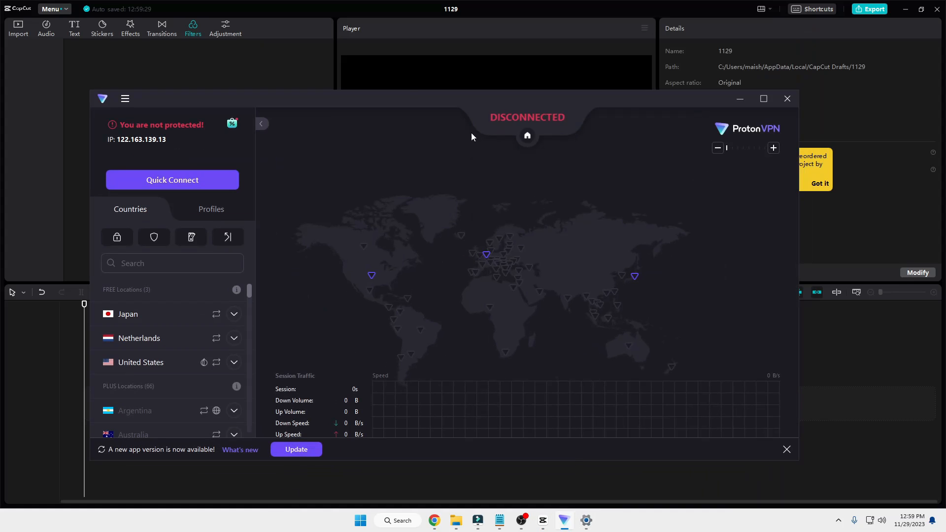
{"action": "left_click", "coordinate": [903, 8]}
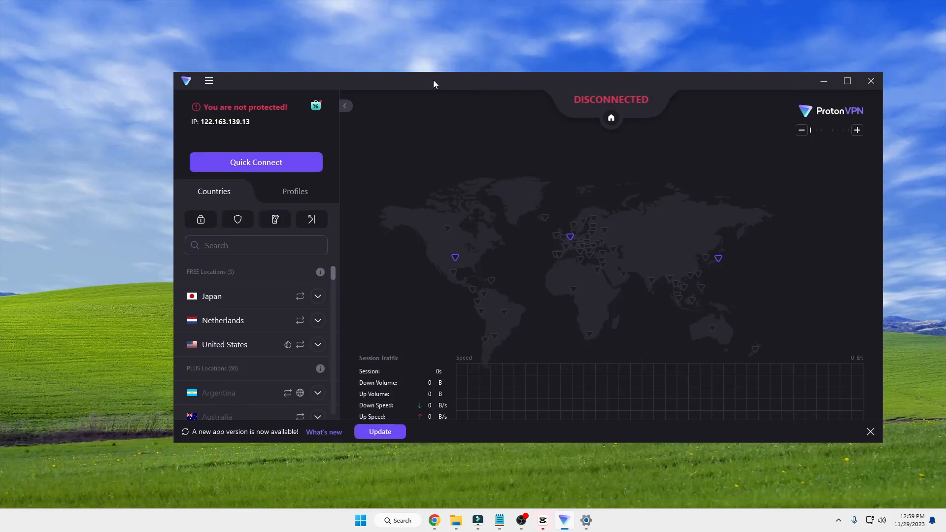
{"action": "mouse_move", "coordinate": [257, 353]}
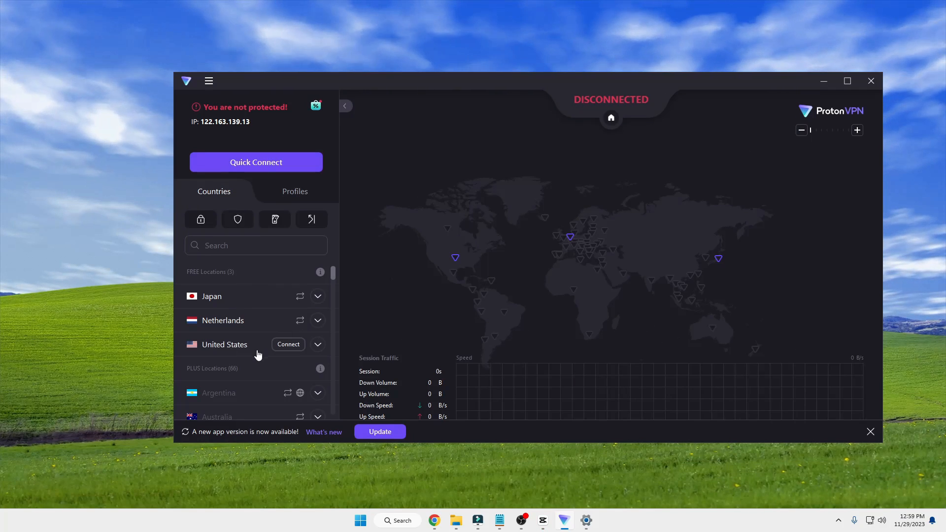
{"action": "mouse_move", "coordinate": [312, 355]}
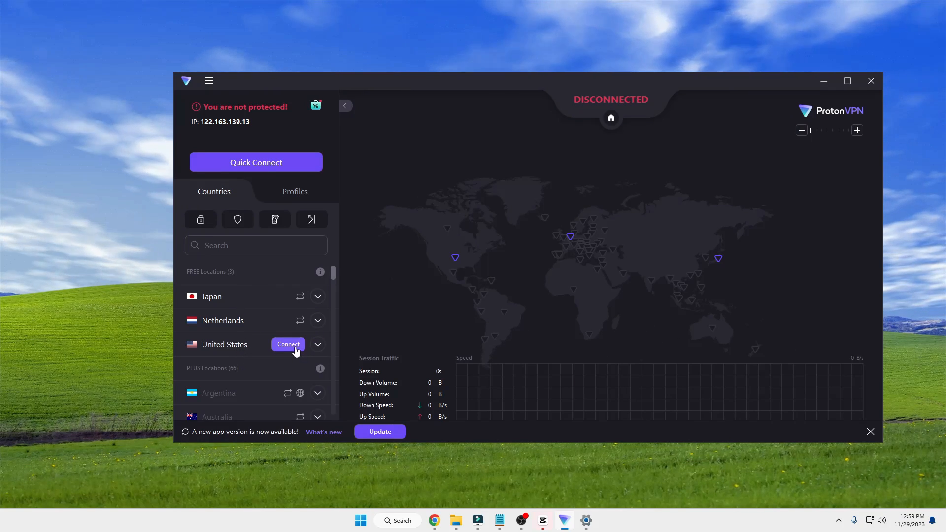
{"action": "left_click", "coordinate": [288, 344]}
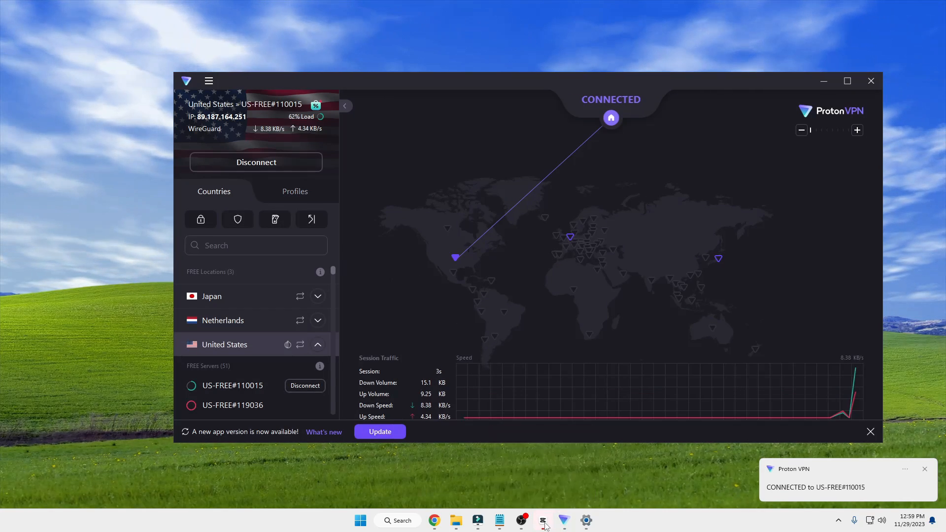
{"action": "left_click", "coordinate": [541, 520]}
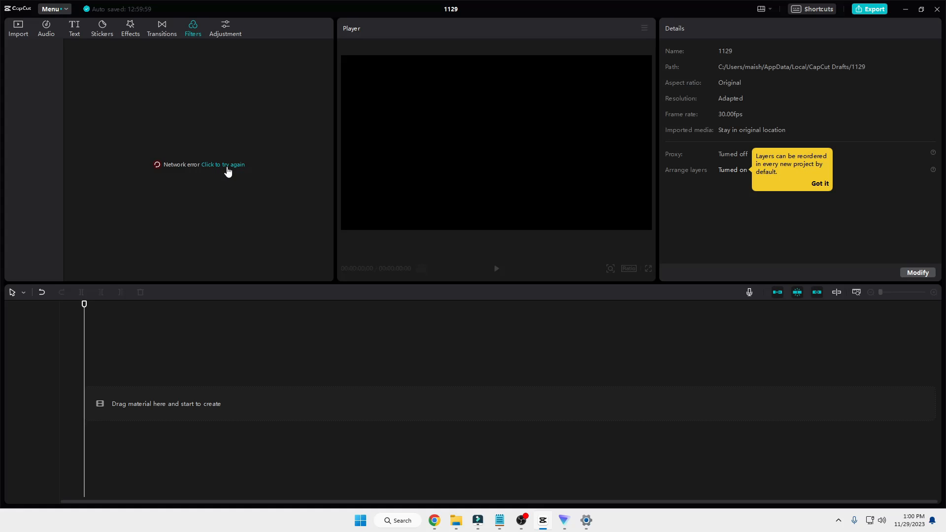
Step: Retry the Filters network error, then toggle to Transitions and back so Life filters load
{"action": "left_click", "coordinate": [222, 164]}
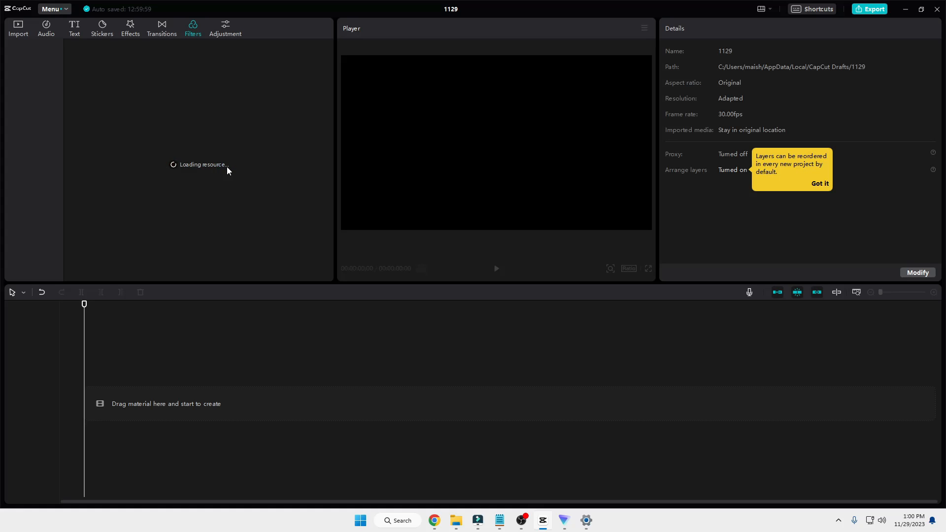
{"action": "left_click", "coordinate": [193, 27]}
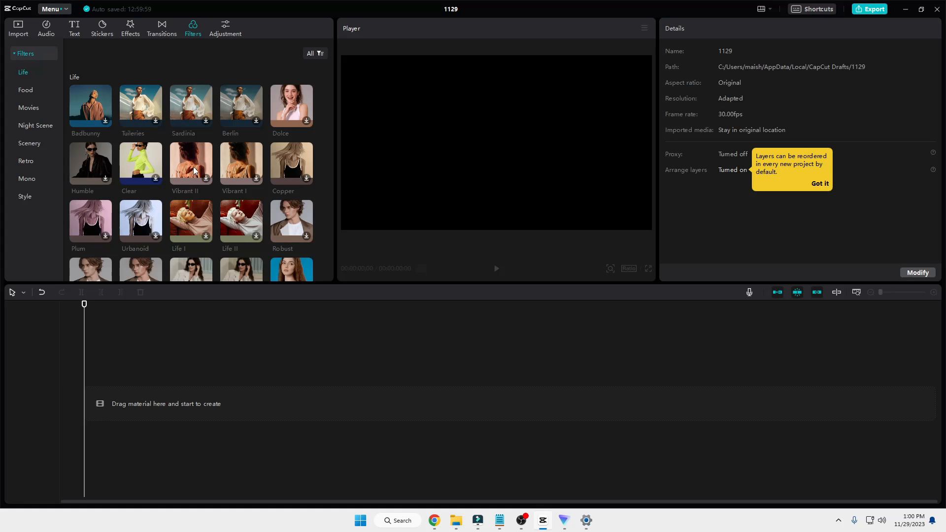
{"action": "mouse_move", "coordinate": [191, 150]}
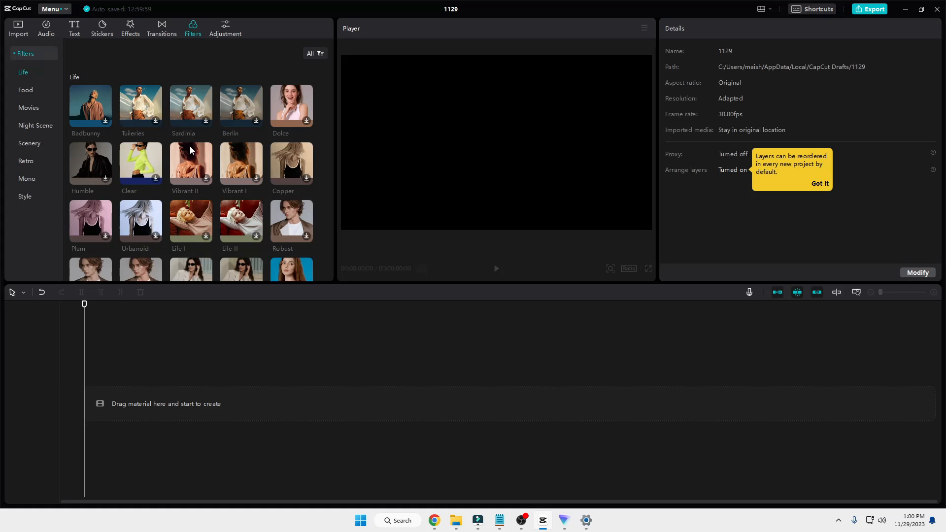
{"action": "left_click", "coordinate": [161, 28]}
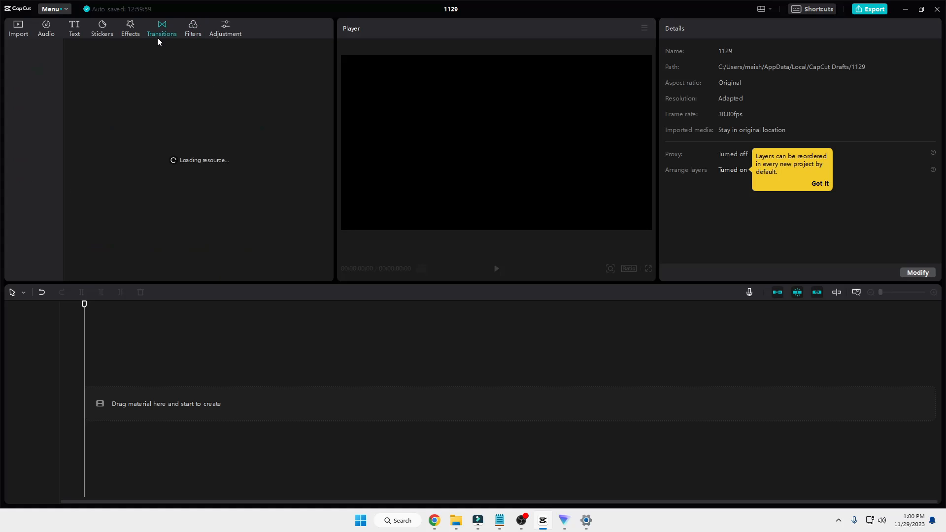
{"action": "left_click", "coordinate": [192, 28]}
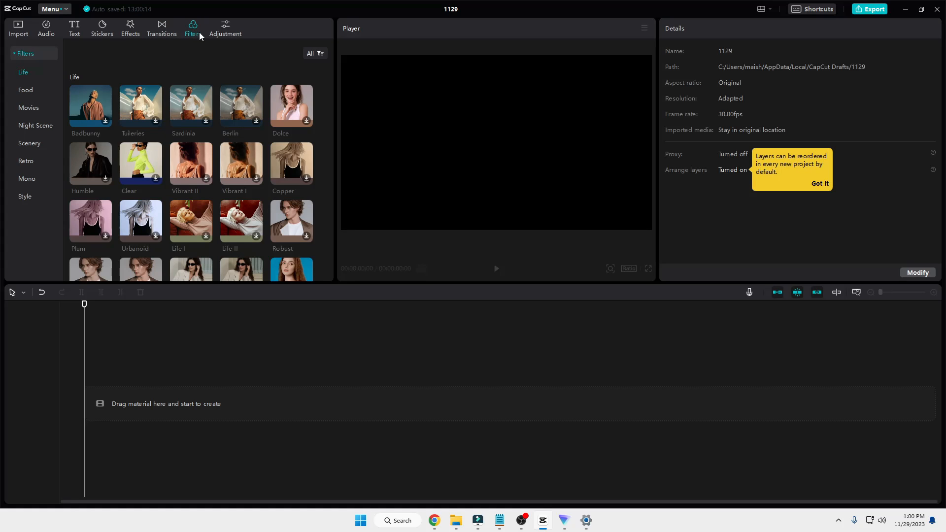
Step: Open CapCut's Adjustment library showing the Custom adjustment and LUT category
{"action": "left_click", "coordinate": [225, 27]}
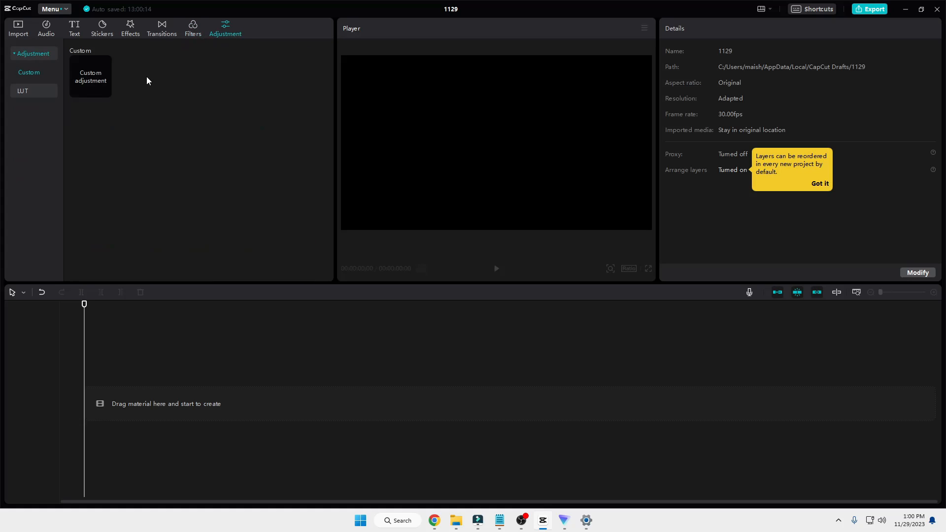
{"action": "mouse_move", "coordinate": [464, 172]}
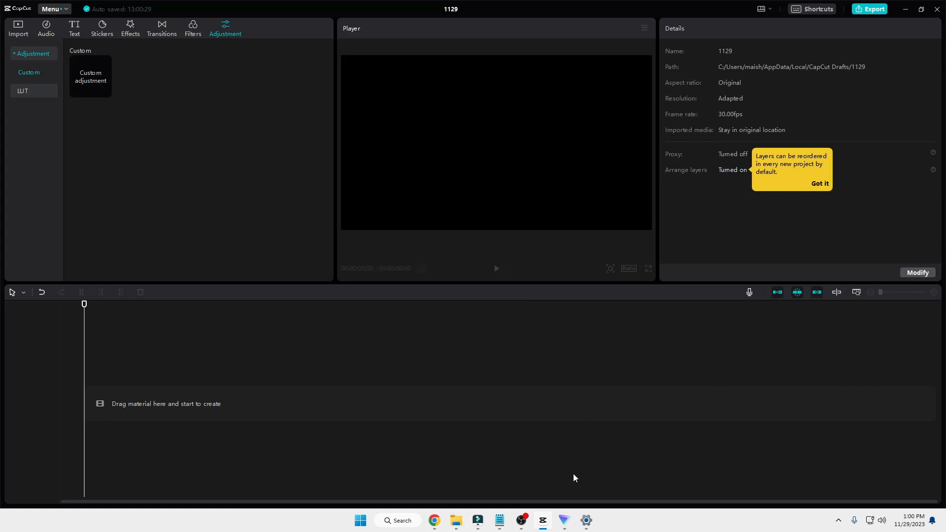
{"action": "mouse_move", "coordinate": [567, 478]}
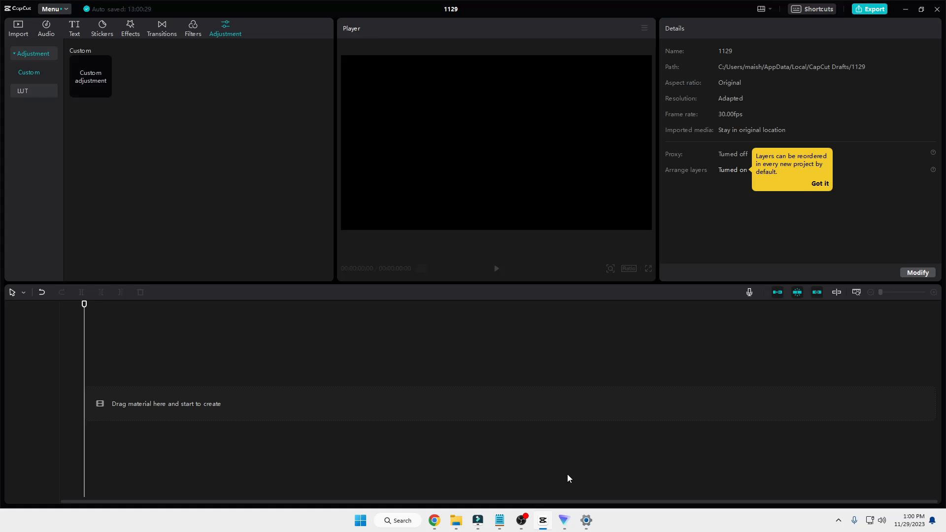